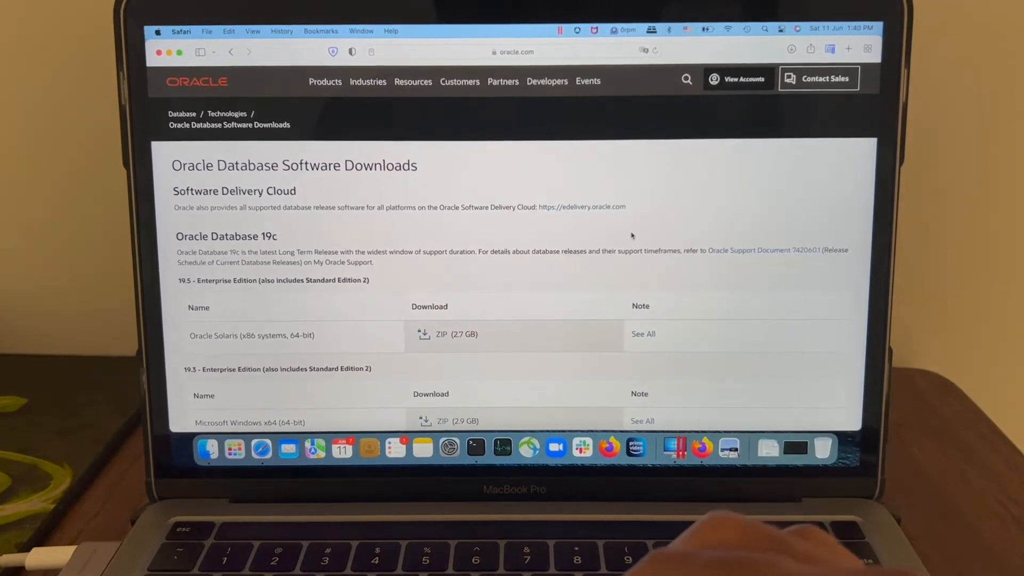
Scroll the Oracle Database Software Downloads page to the 19c and 21c listings.
scroll(down, 3)
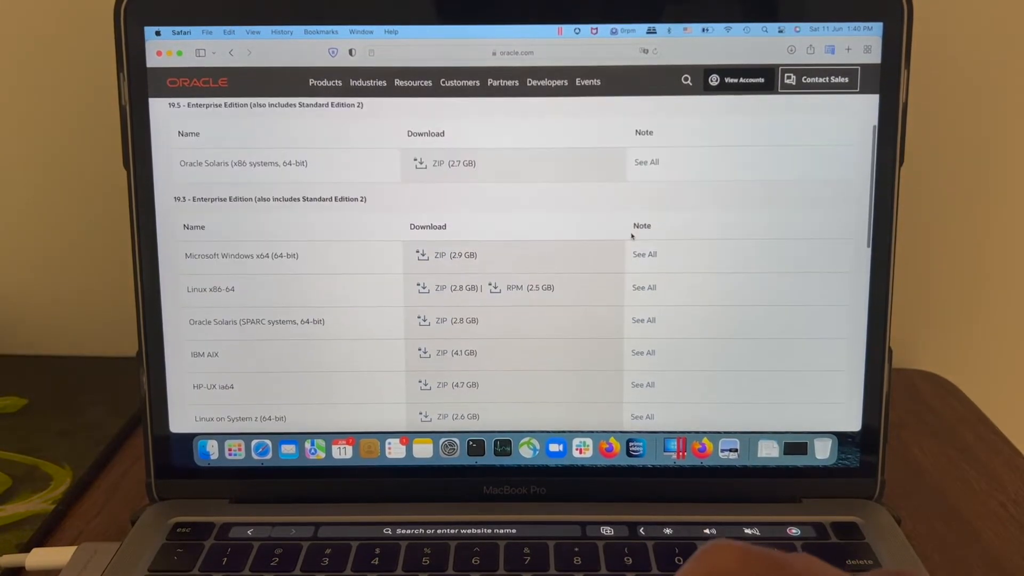
scroll(up, 3)
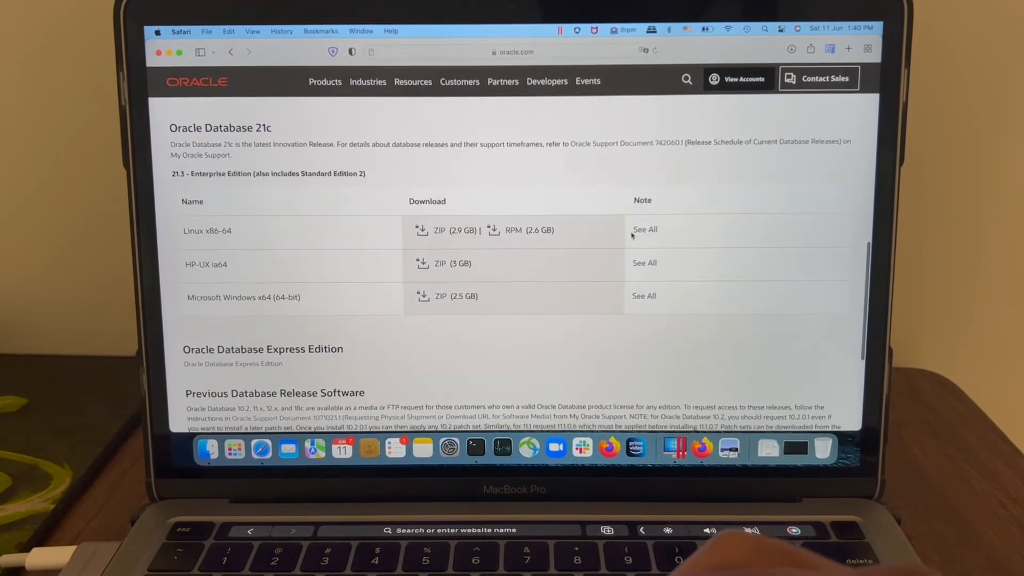
scroll(down, 3)
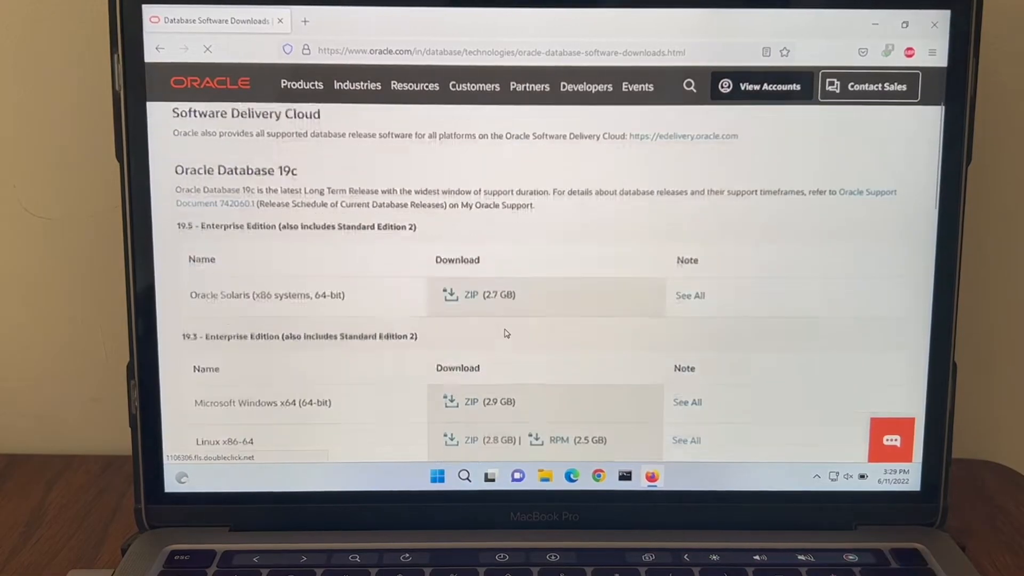
Download the 19.3 Enterprise Edition ZIP (2.9 GB) for Microsoft Windows x64.
scroll(down, 3)
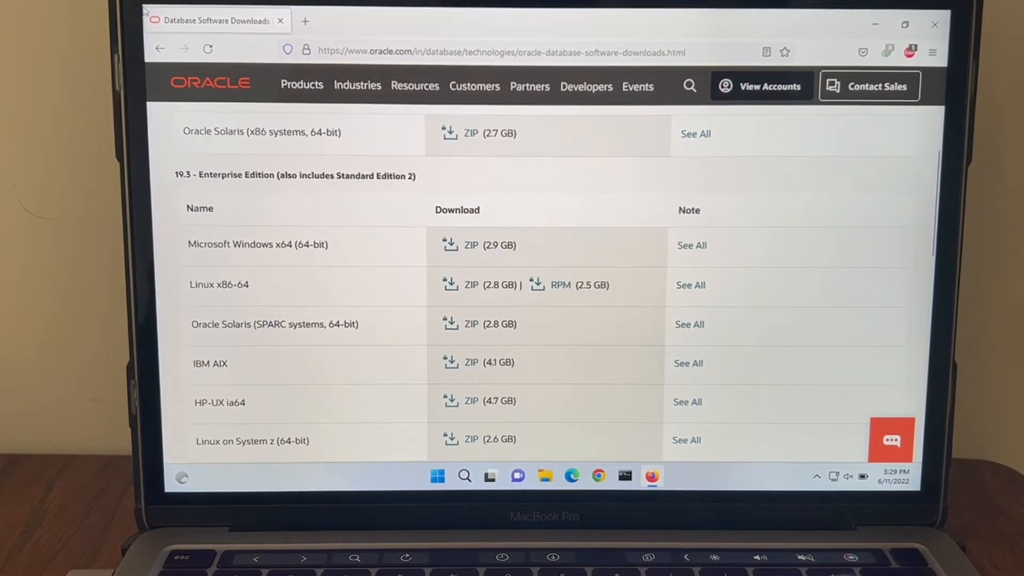
click(890, 440)
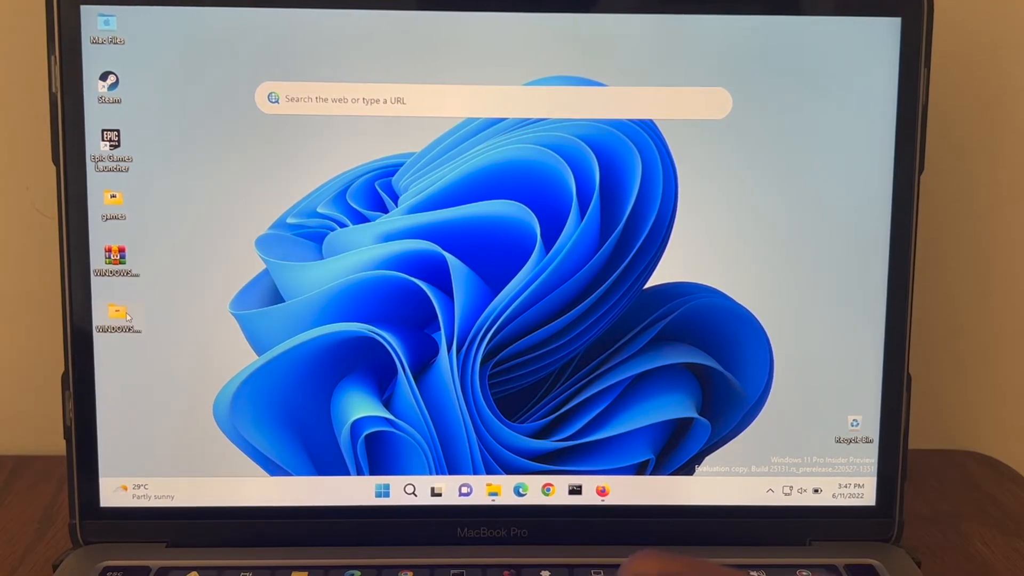
Open WINDOWS.X64_193000_db_home inside the oracle folder and launch setup.exe.
double_click(112, 316)
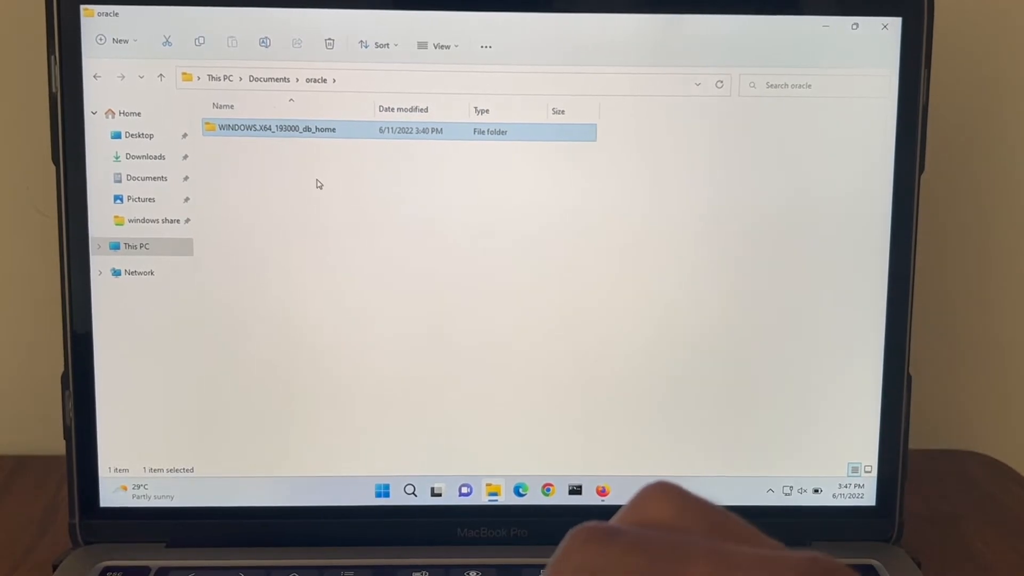
double_click(275, 129)
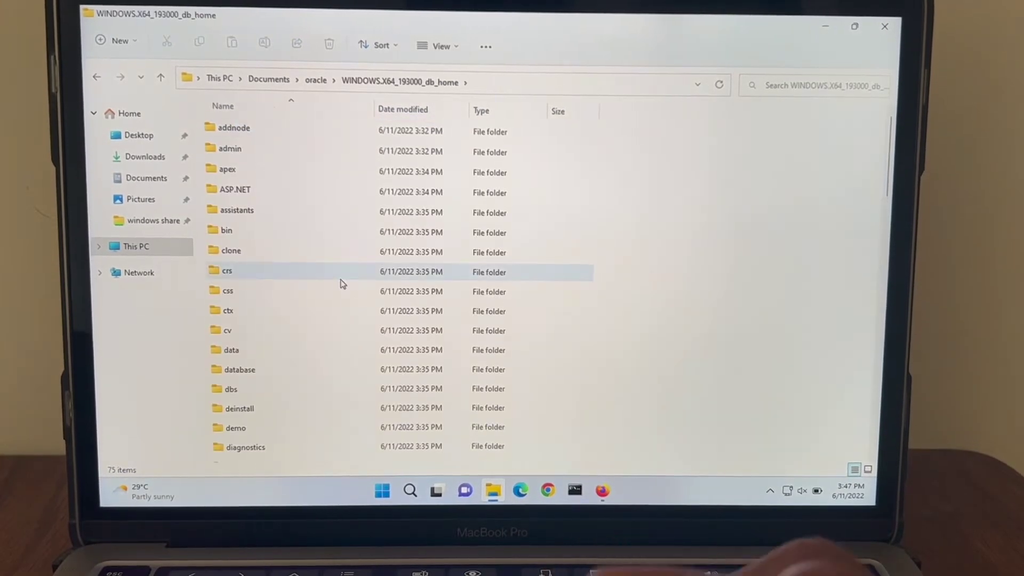
scroll(down, 3)
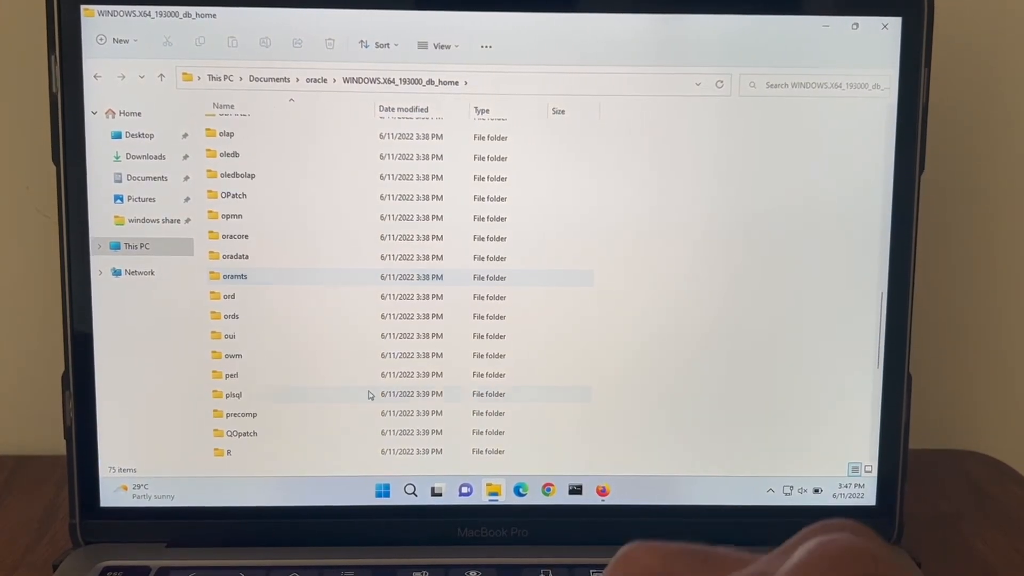
double_click(236, 454)
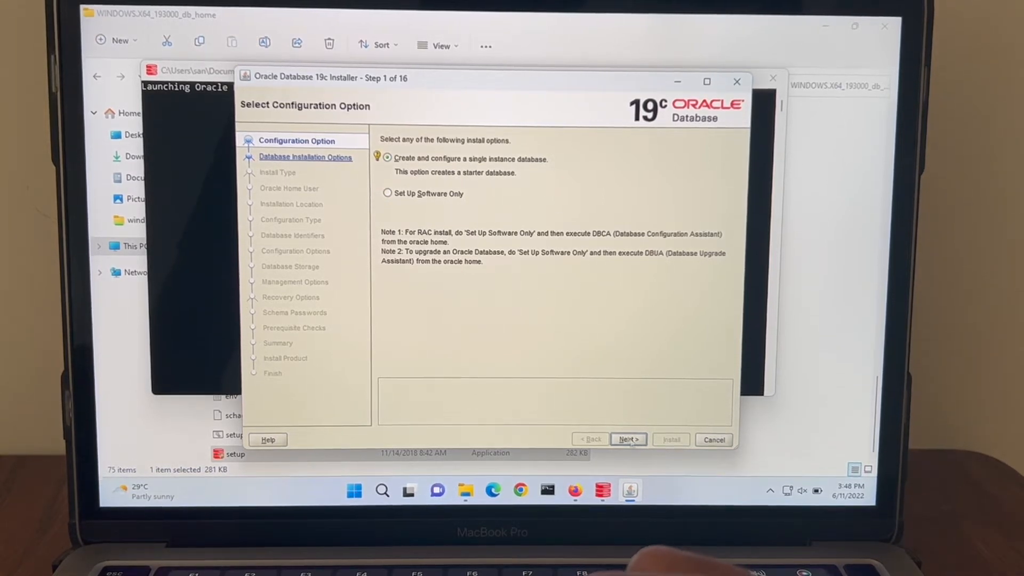
Keep the single instance database, Desktop class and Virtual Account defaults.
click(628, 439)
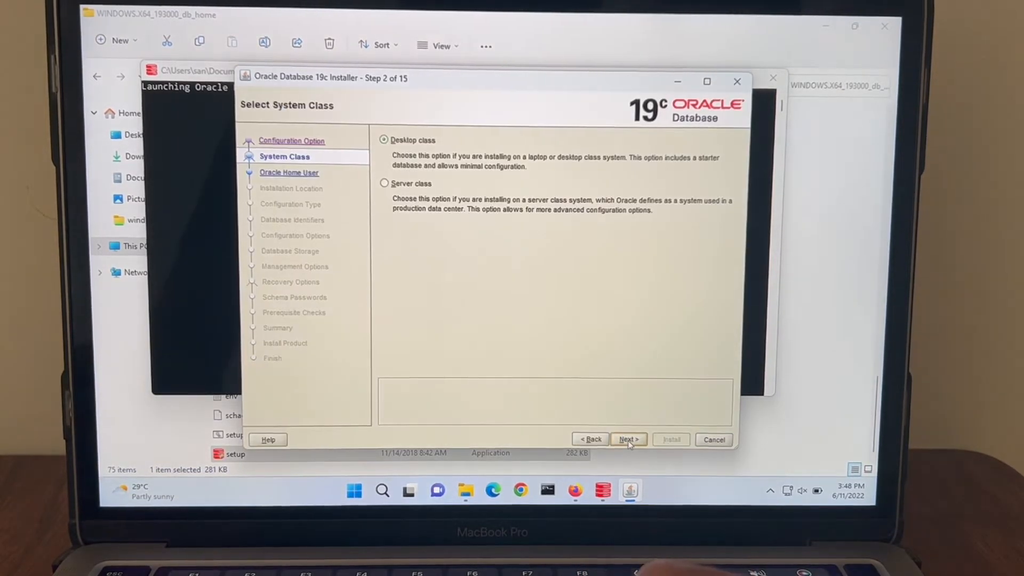
click(628, 439)
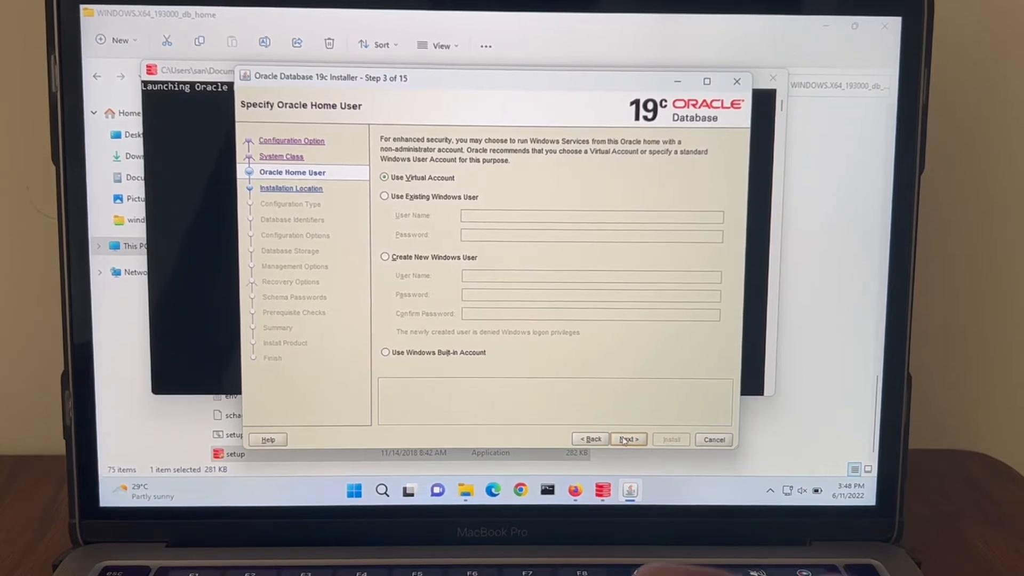
click(628, 438)
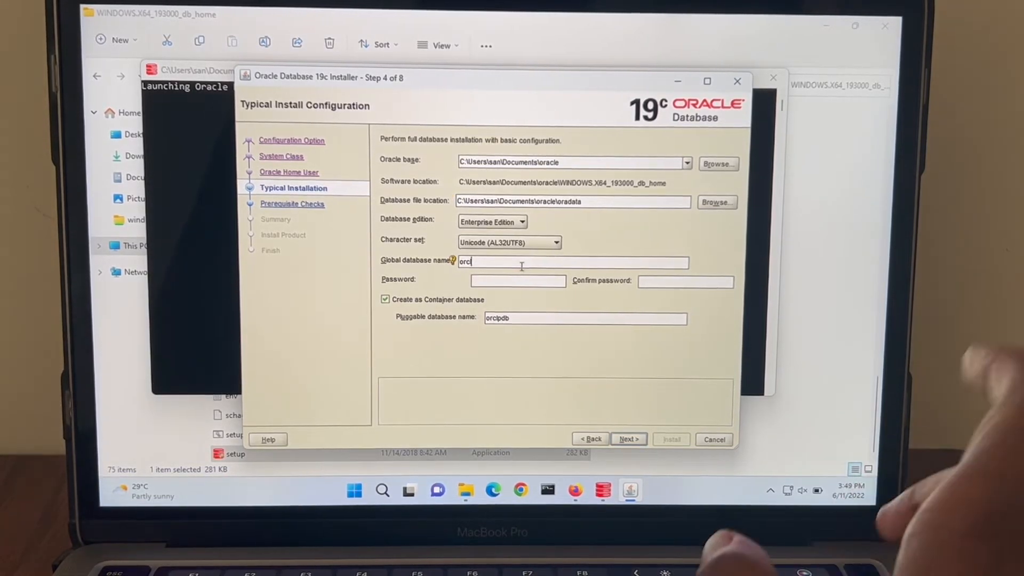
Set global database name mi6, the admin password and pluggable database mi6pdb.
key(Backspace)
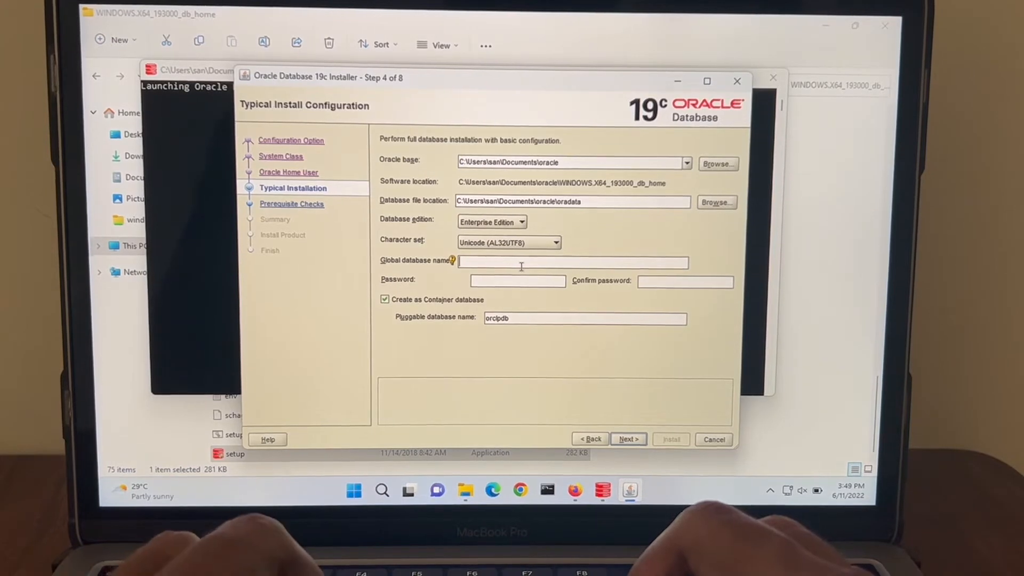
text(m)
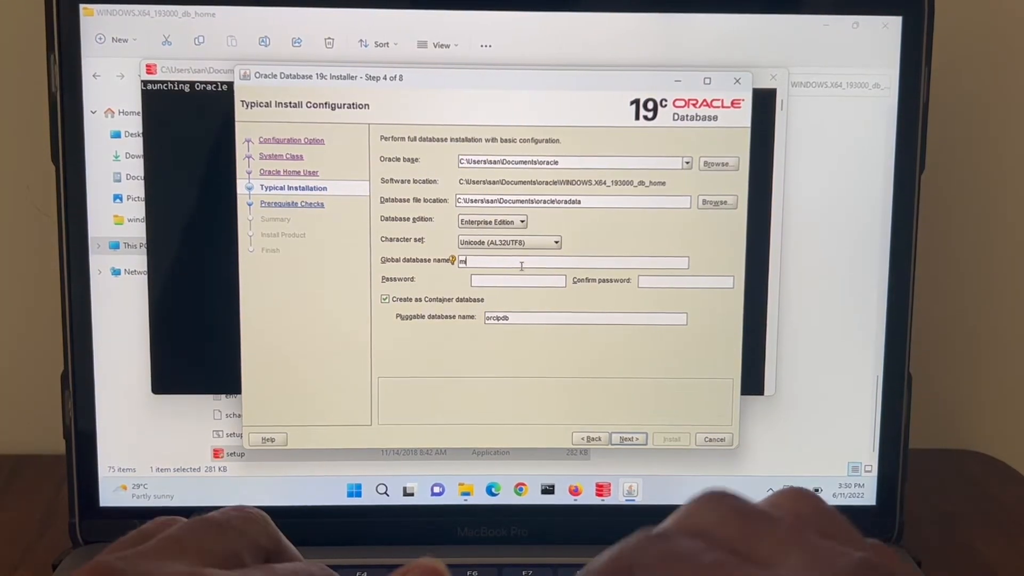
text(ib)
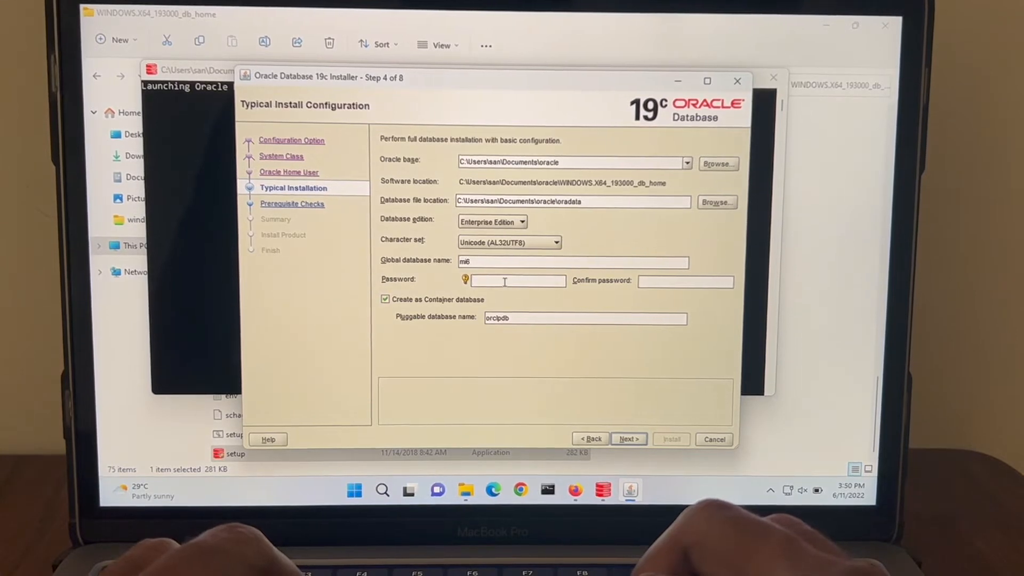
text(••••••)
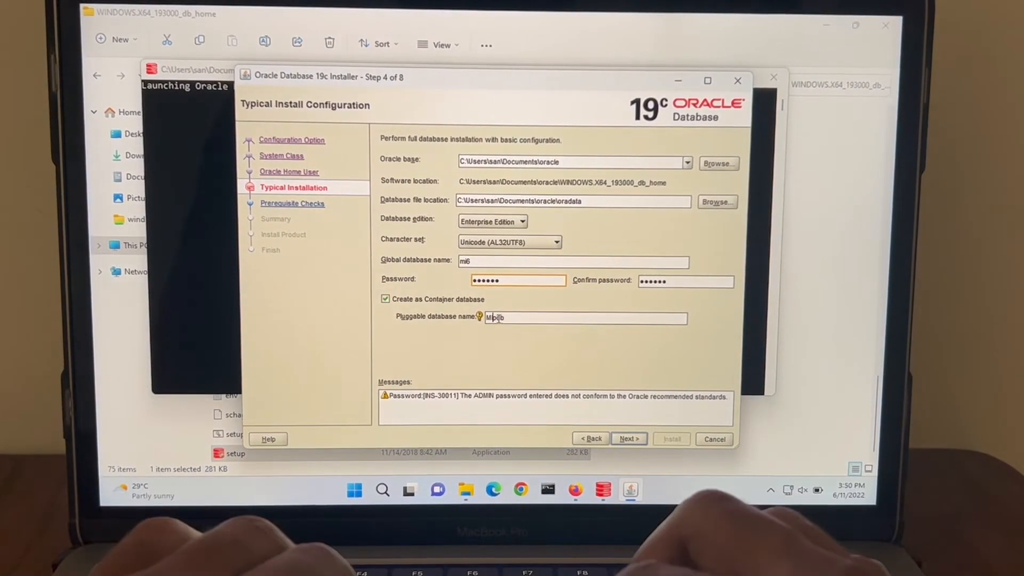
text(mi6pdb)
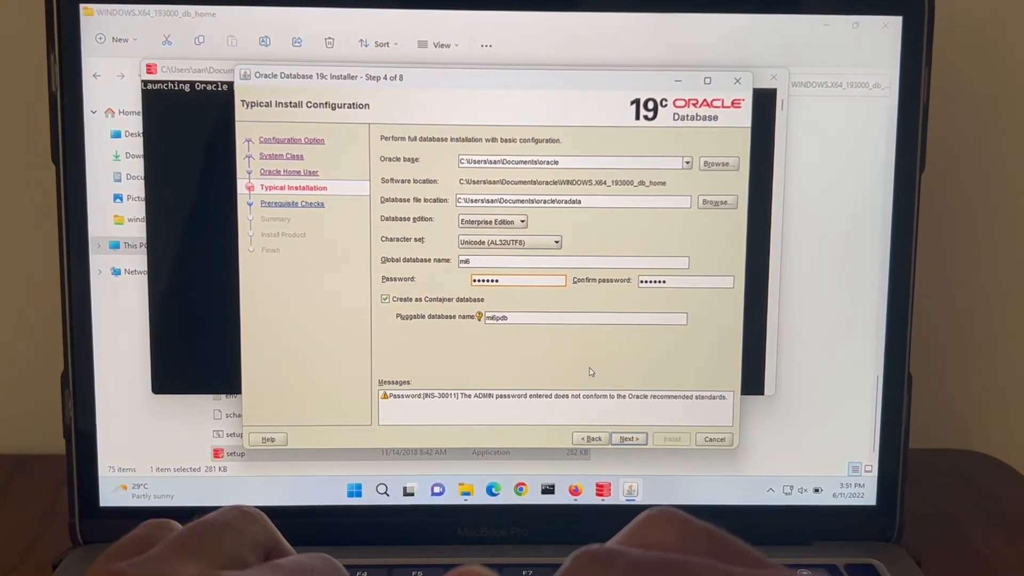
click(628, 438)
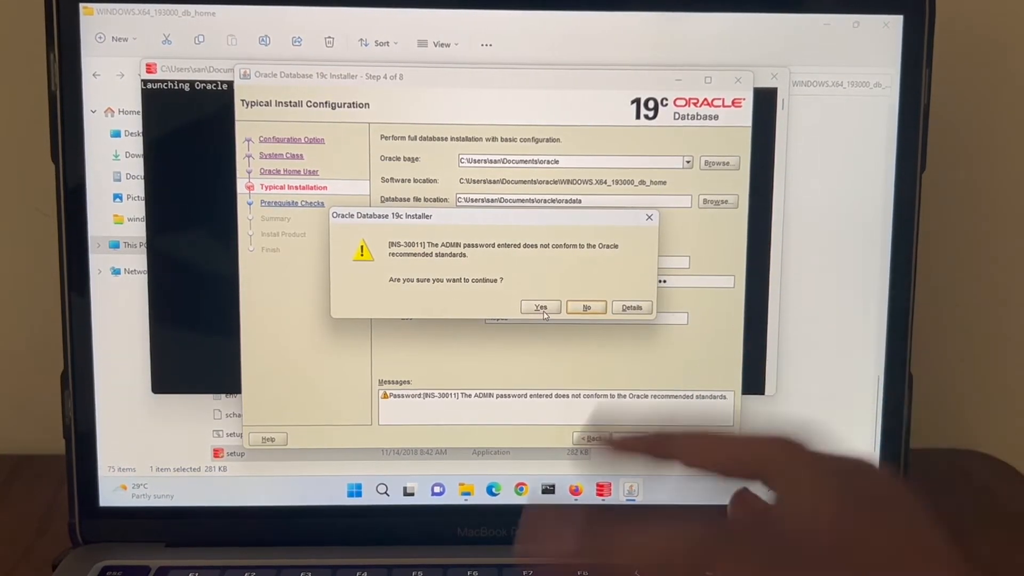
Accept the INS-30011 password warning and start the install from the Summary page.
click(541, 307)
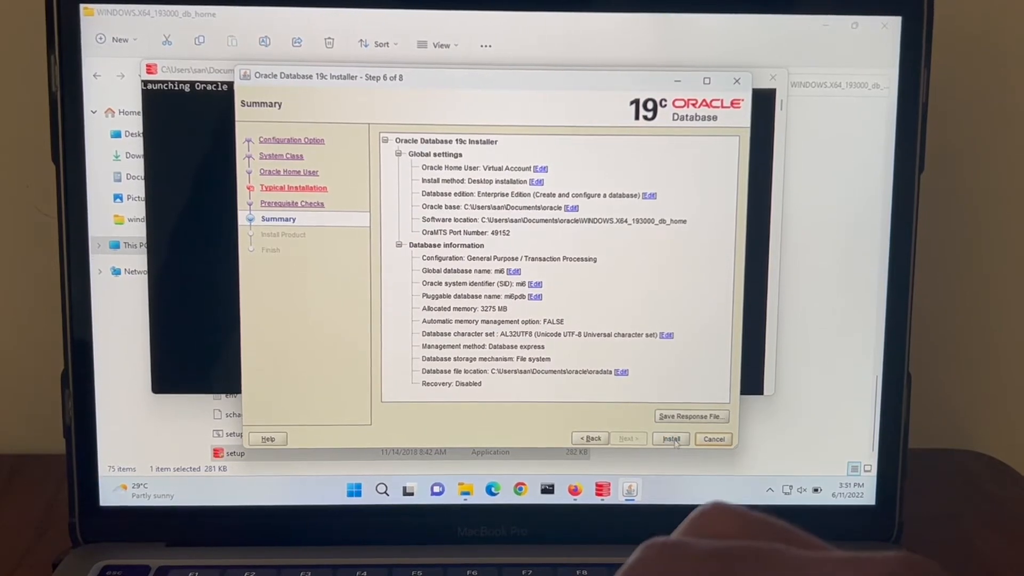
click(671, 439)
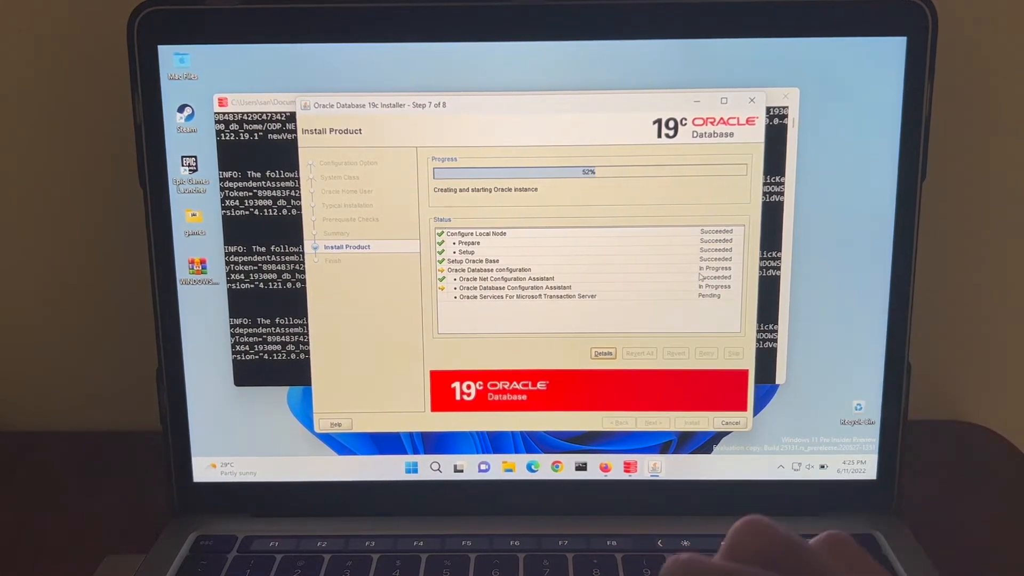
Wait for installation to finish with the database configuration reported successful.
click(603, 353)
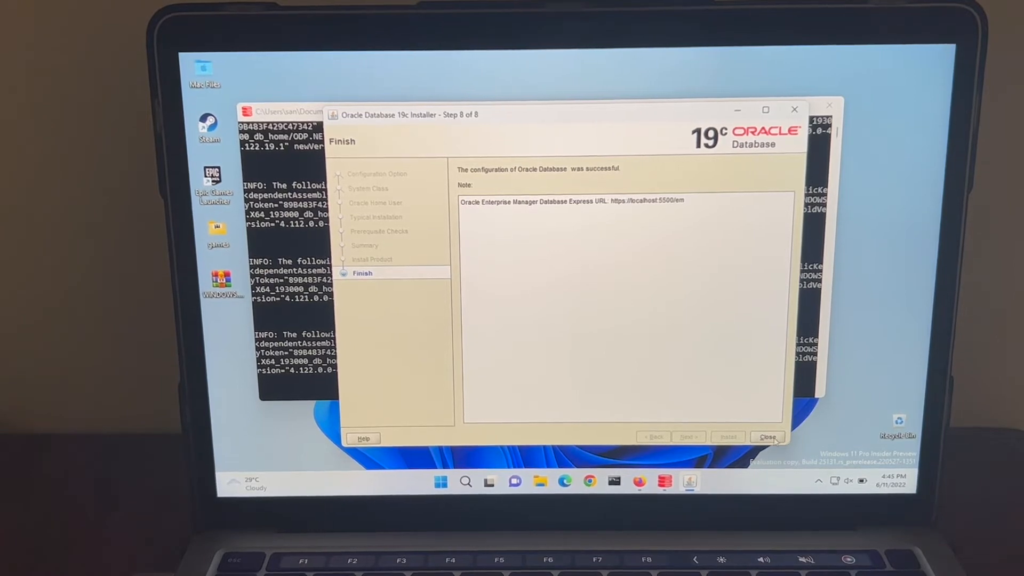
Close the installer, maximize Command Prompt and start typing the sqlplus command.
click(768, 436)
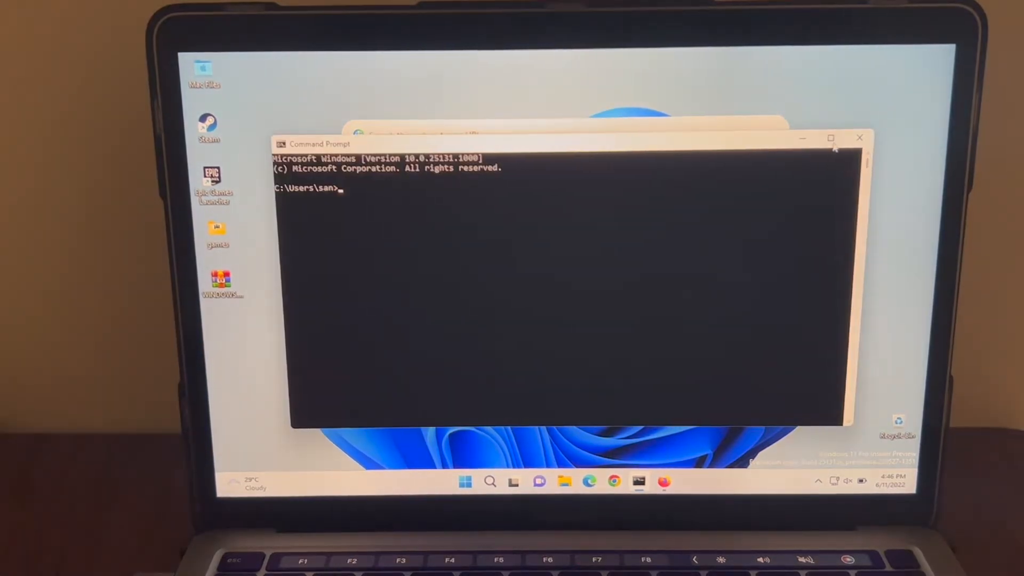
click(831, 137)
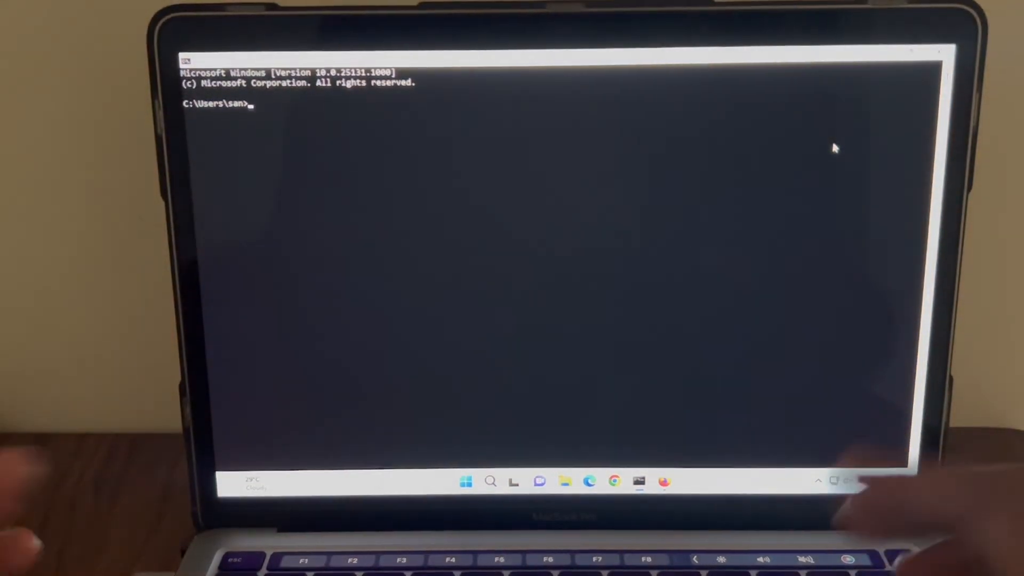
text(sqlplus / as sysdba)
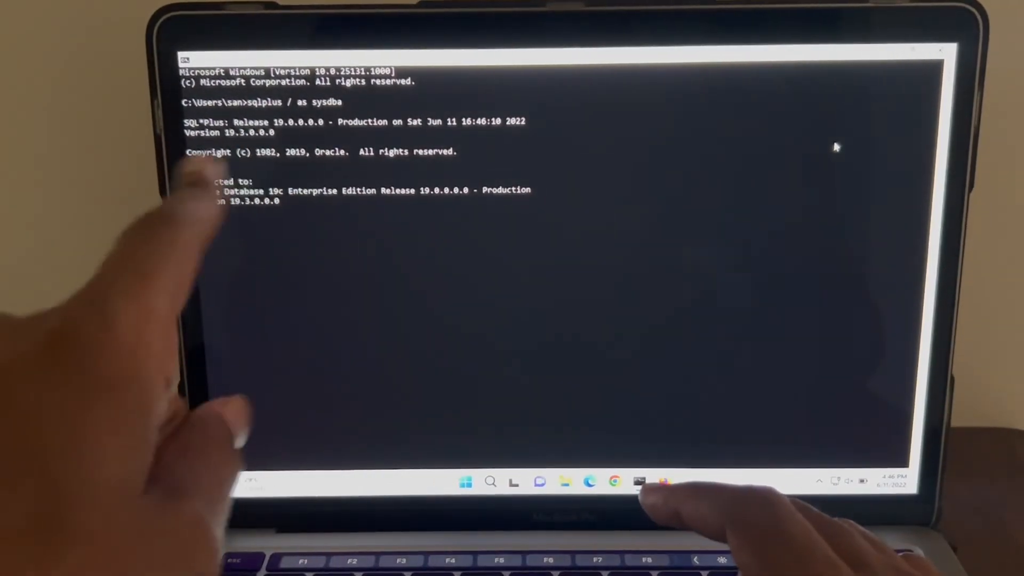
Describe v$instance and query v$database, showing MI6 open in READ WRITE mode.
text(desc v$instance;)
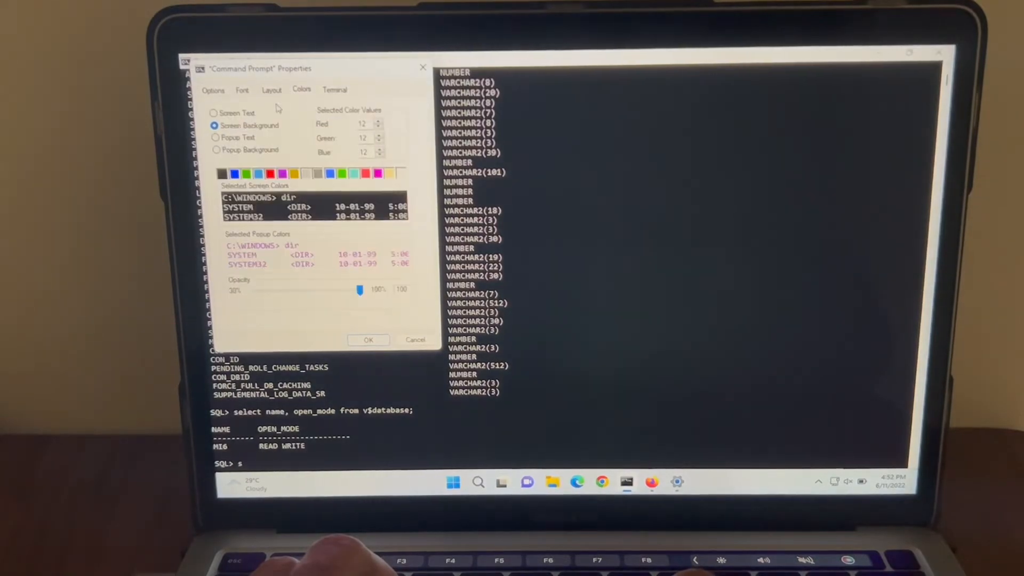
Make the console text green and begin typing the startup force command.
click(214, 112)
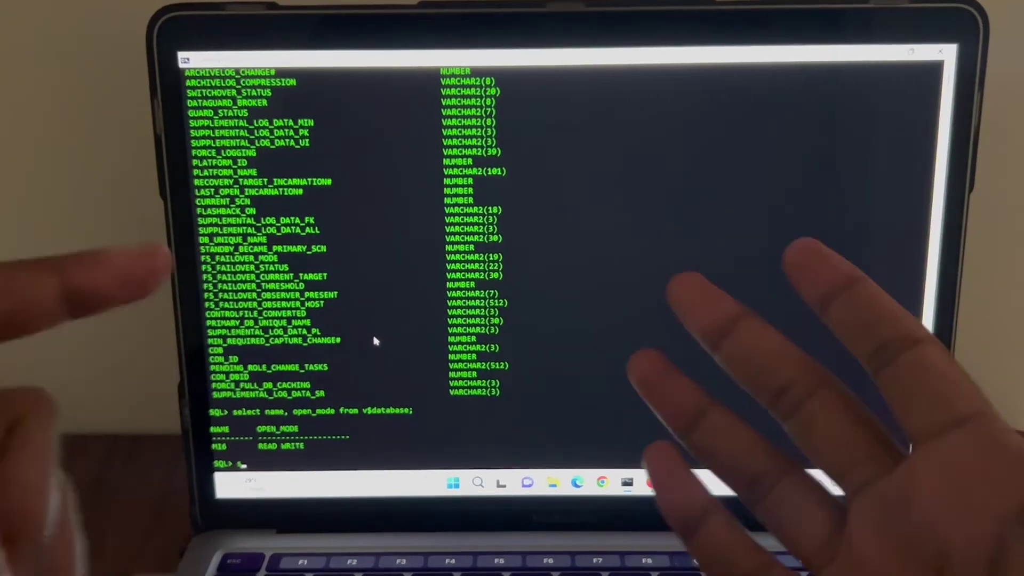
text(startup force)
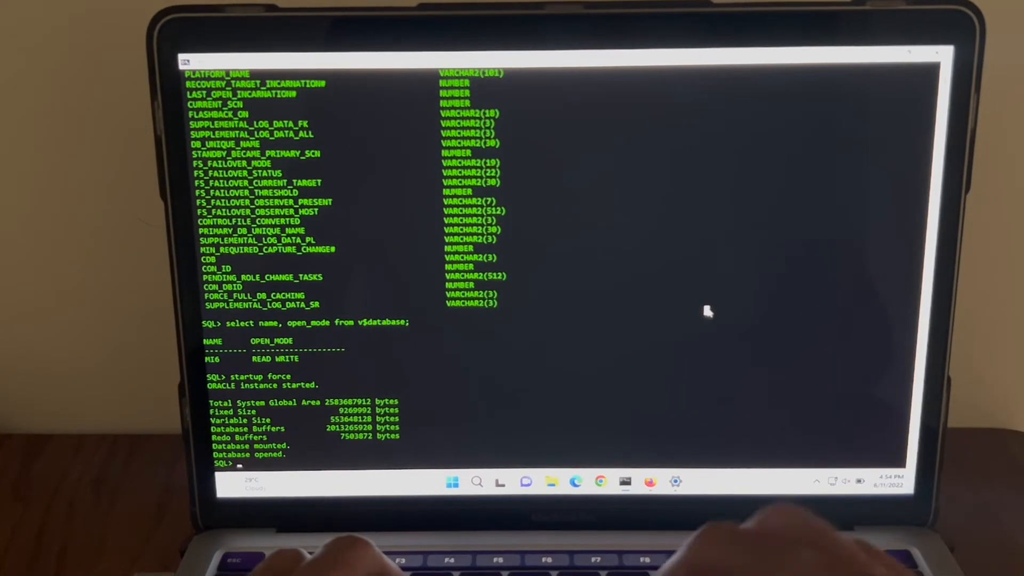
mouse_move(708, 383)
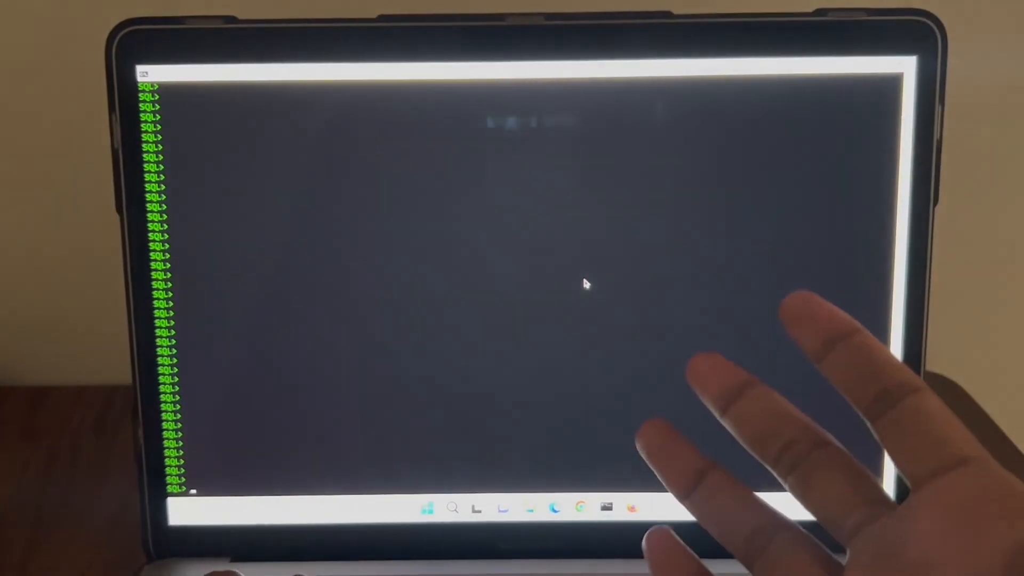
text(desc dba_data_F)
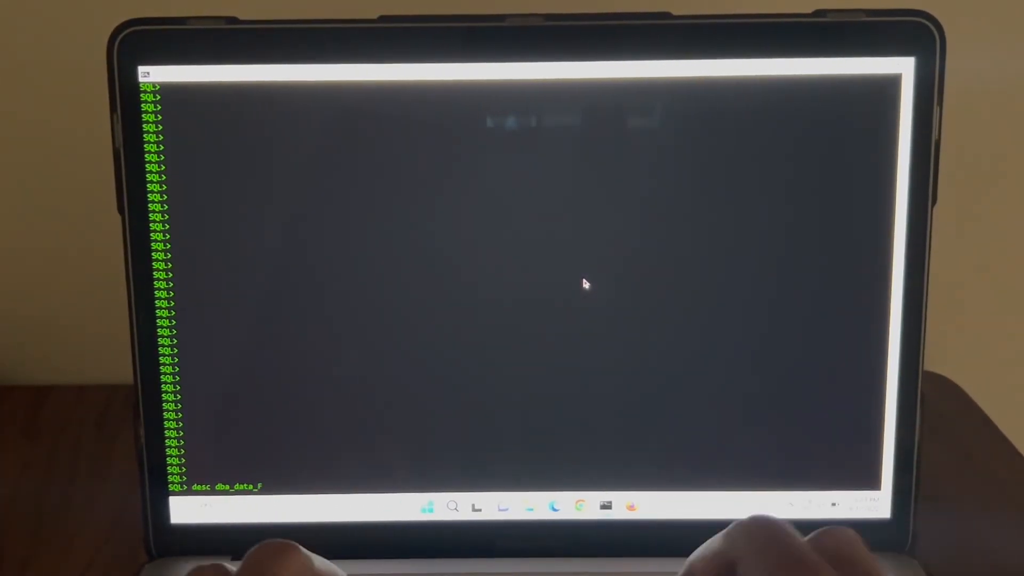